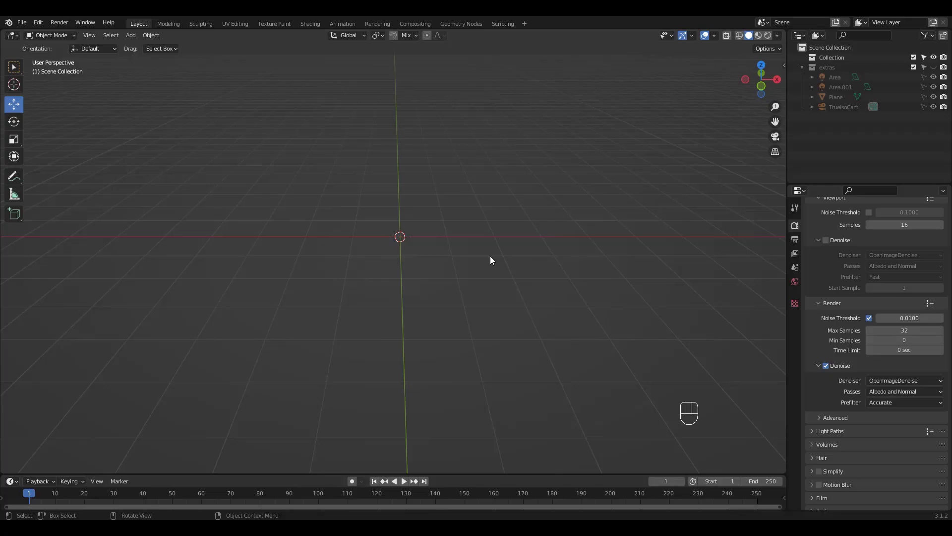
Add a cylinder, flatten it into a base disc, and extrude a tall pole upward
key(shift+a)
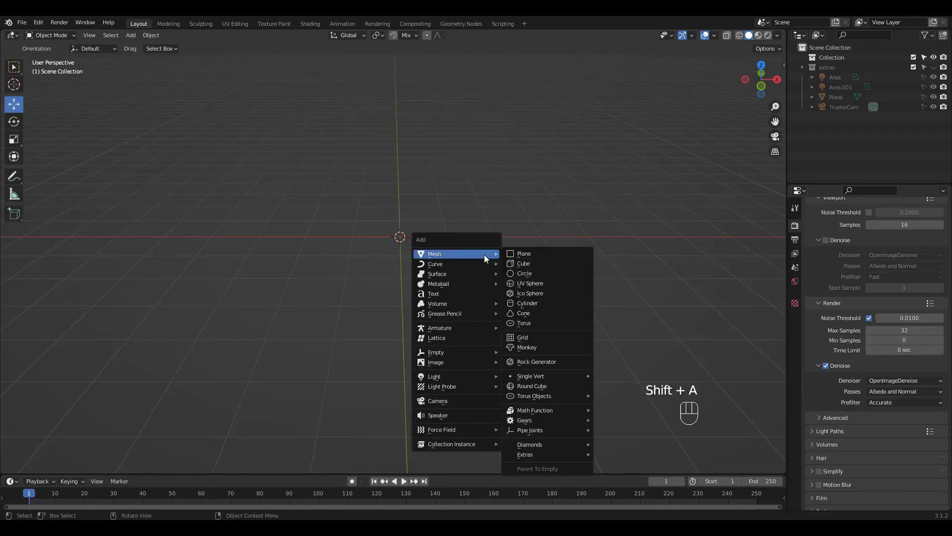
click(527, 303)
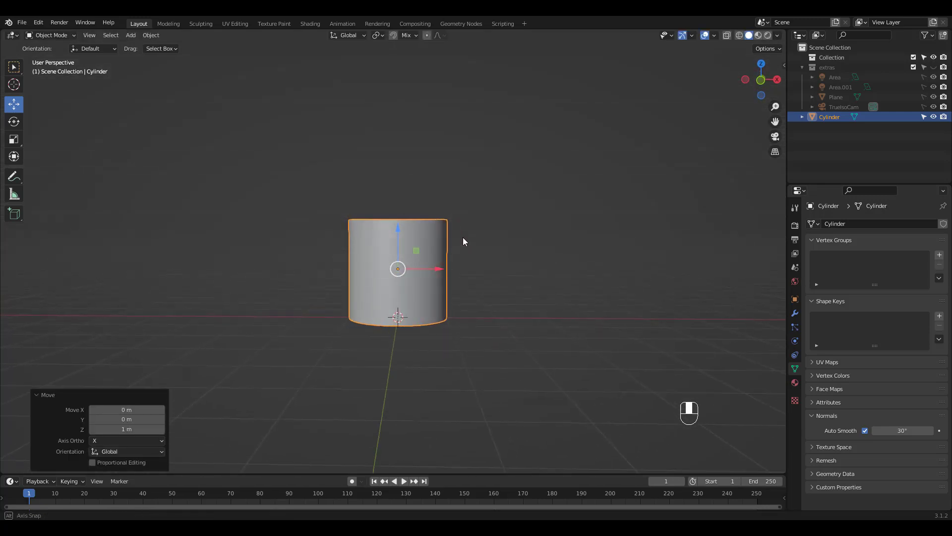
key(Tab)
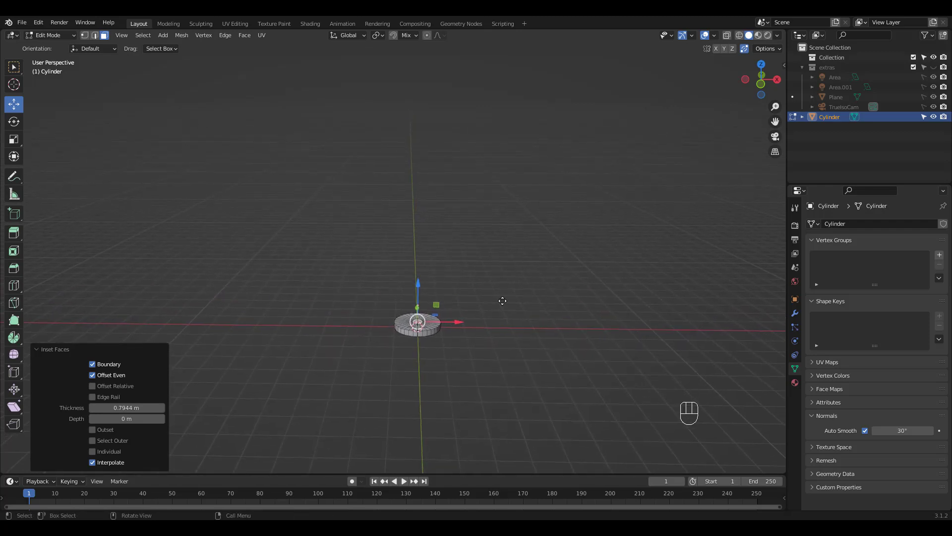
key(e)
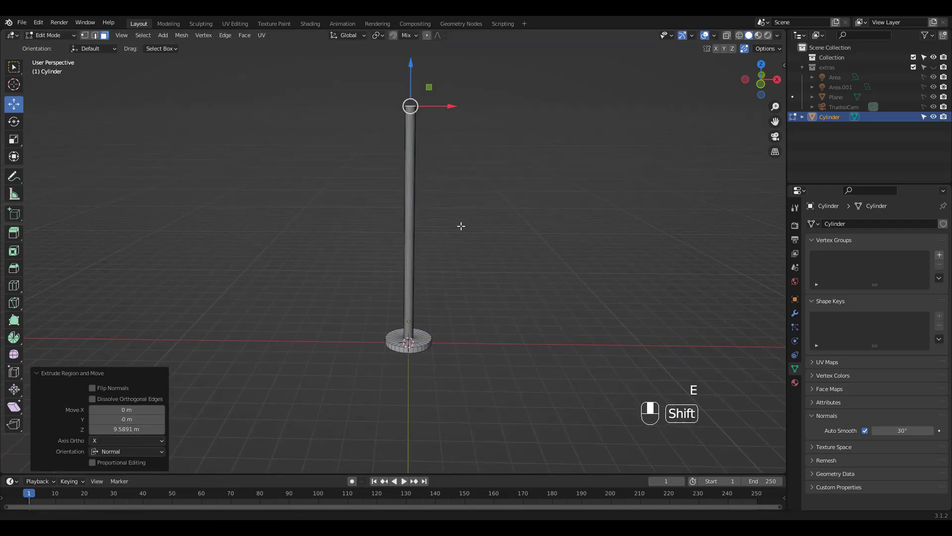
key(Tab)
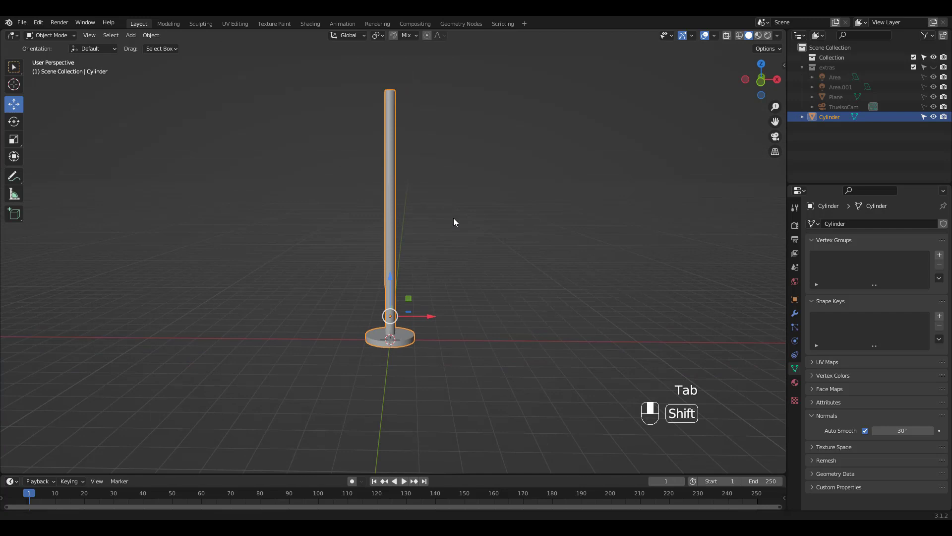
Add a small cylinder peg, duplicate it into four pegs, and join them with the pole
key(shift+a)
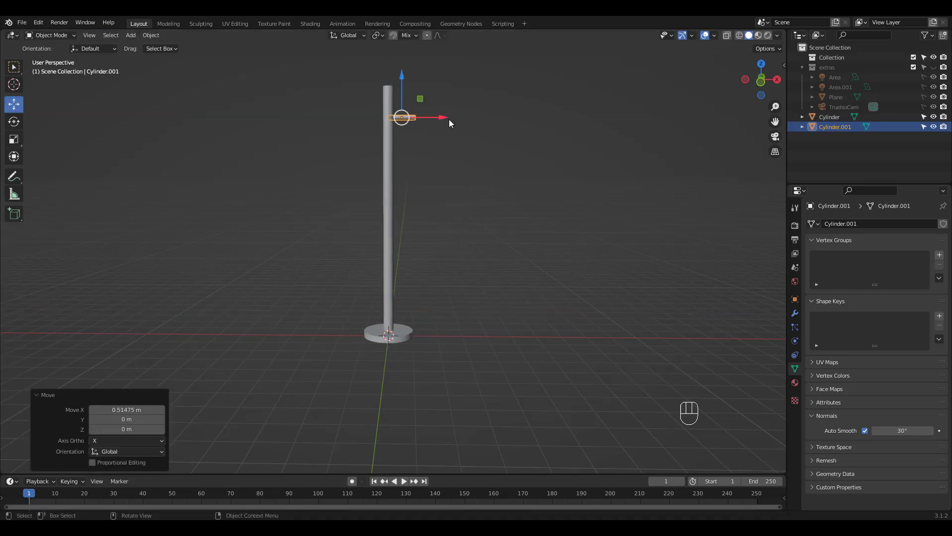
key(KP_1)
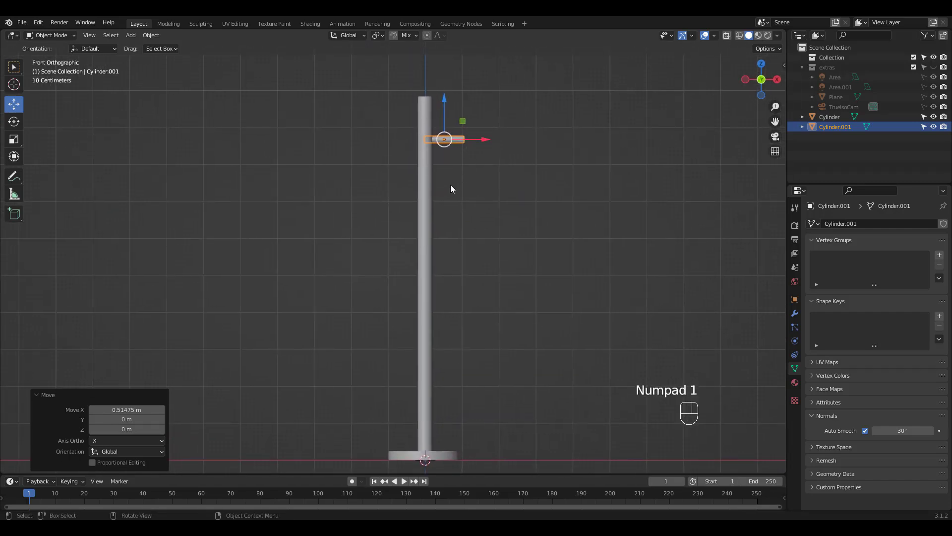
key(shift+d)
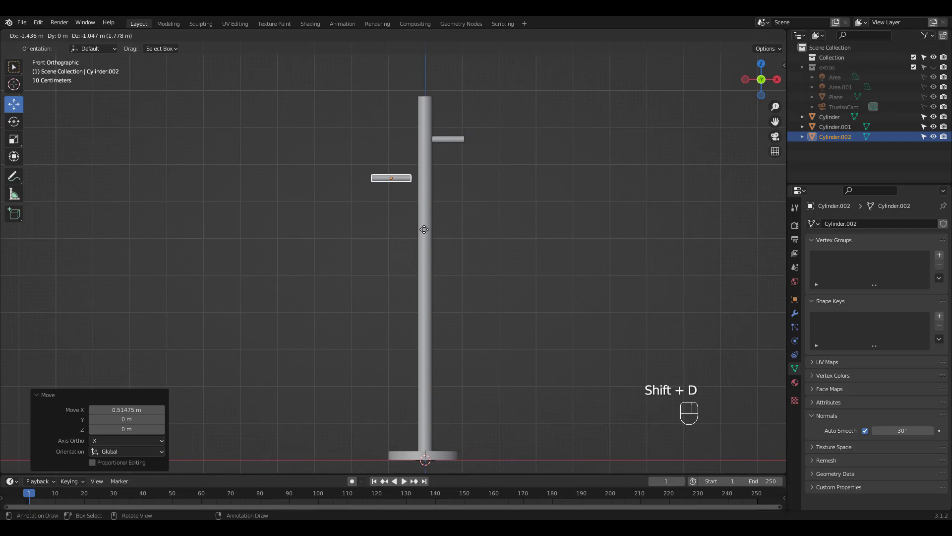
key(KP_7)
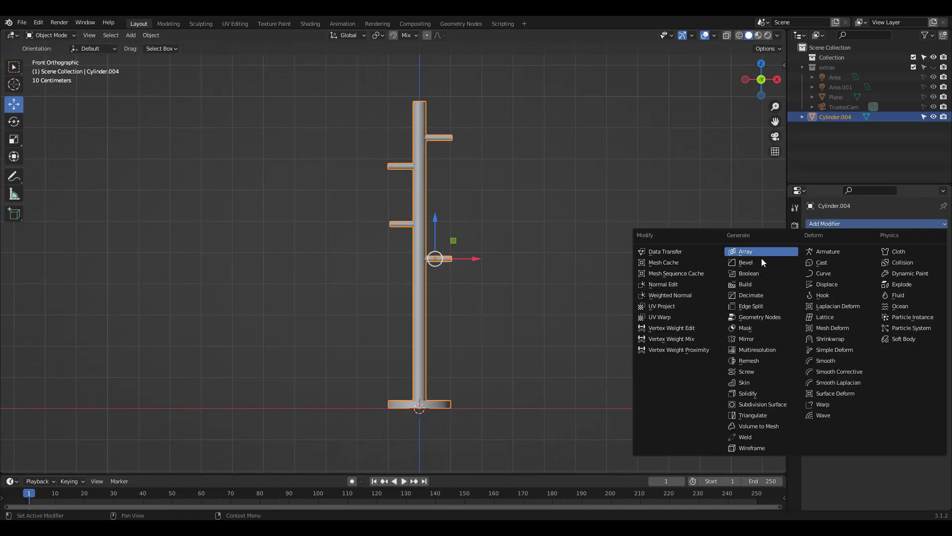
Give the rack a Bevel modifier with 6 segments and 0.07 m width
click(746, 261)
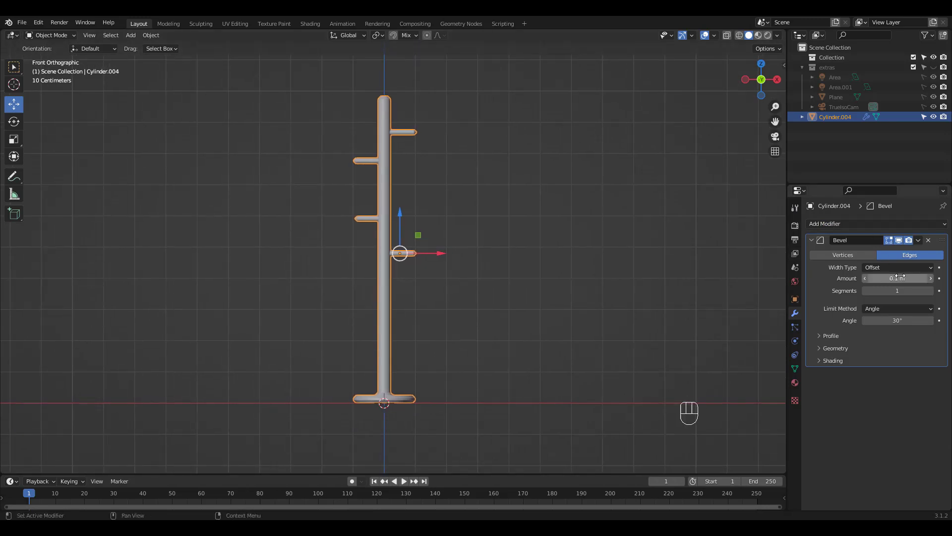
click(897, 290)
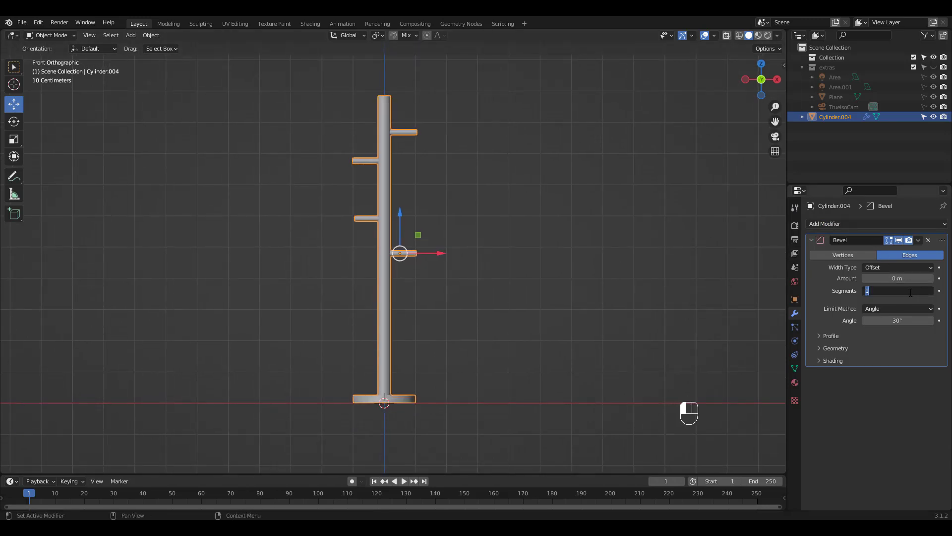
text(6)
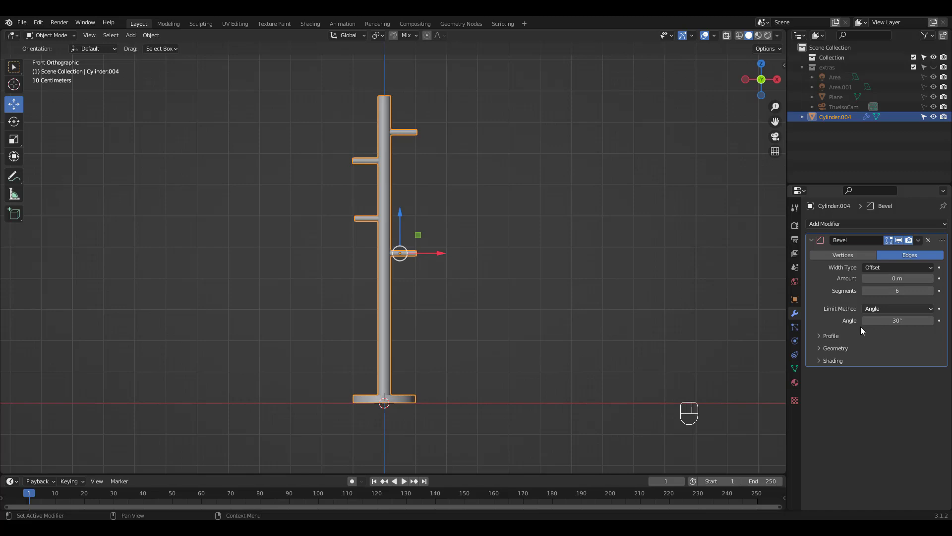
click(834, 348)
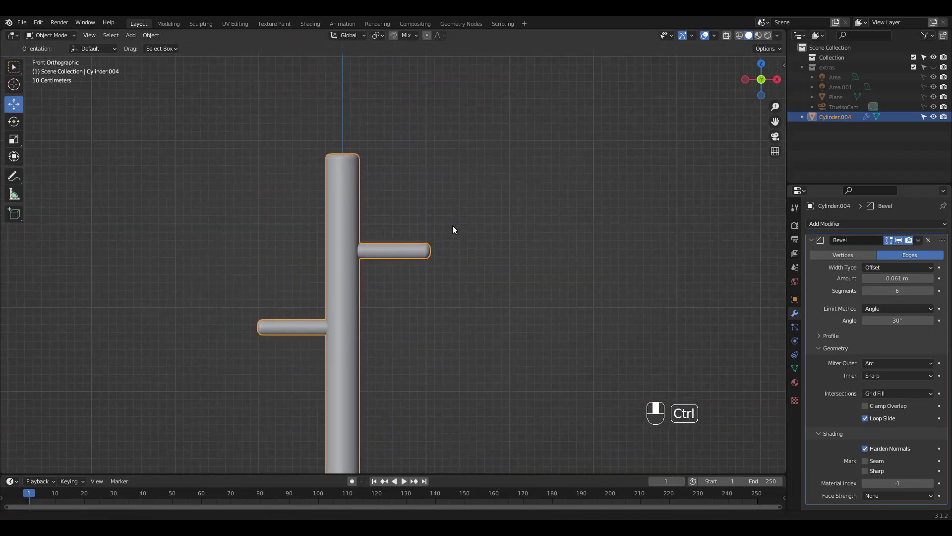
drag(897, 278, 917, 277)
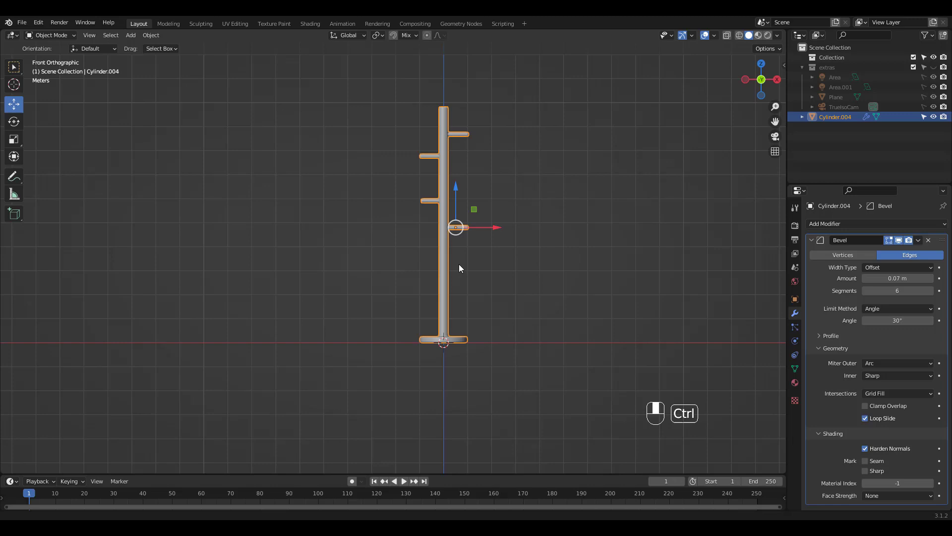
key(shift+a)
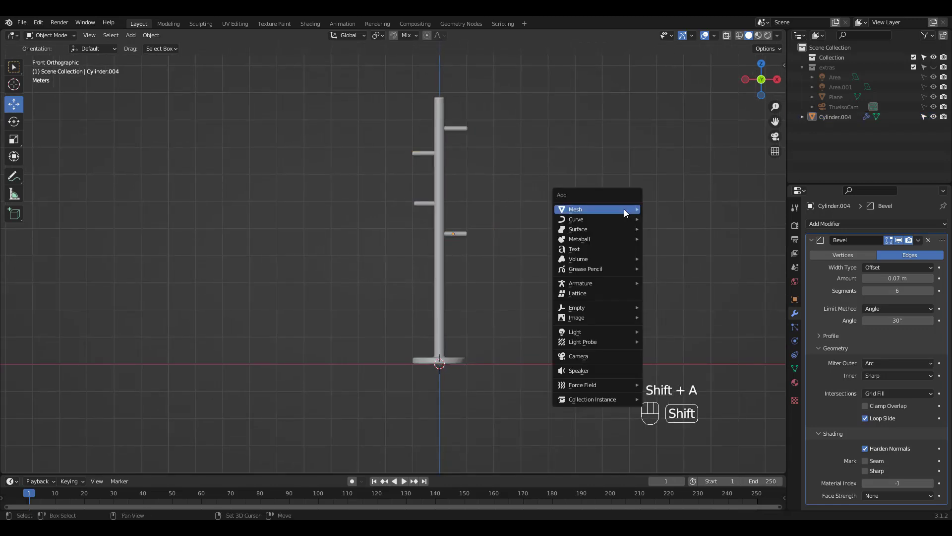
Extrude a plane's back edge into a wall and bevel the corner into a smooth curve
click(576, 209)
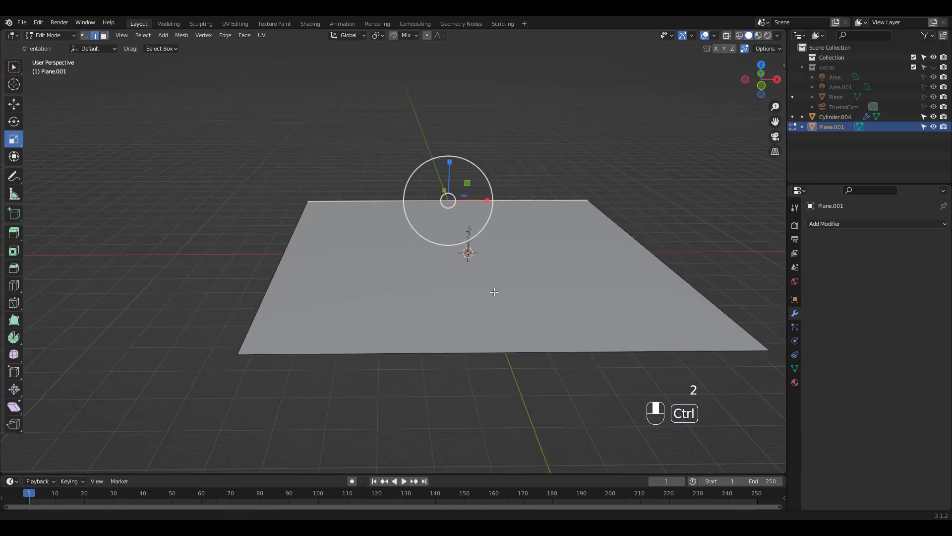
key(e)
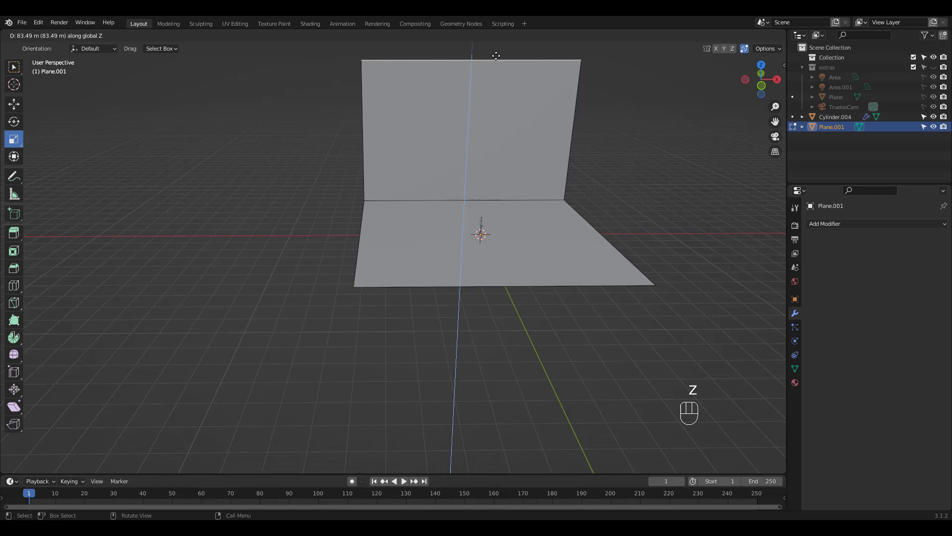
key(Tab)
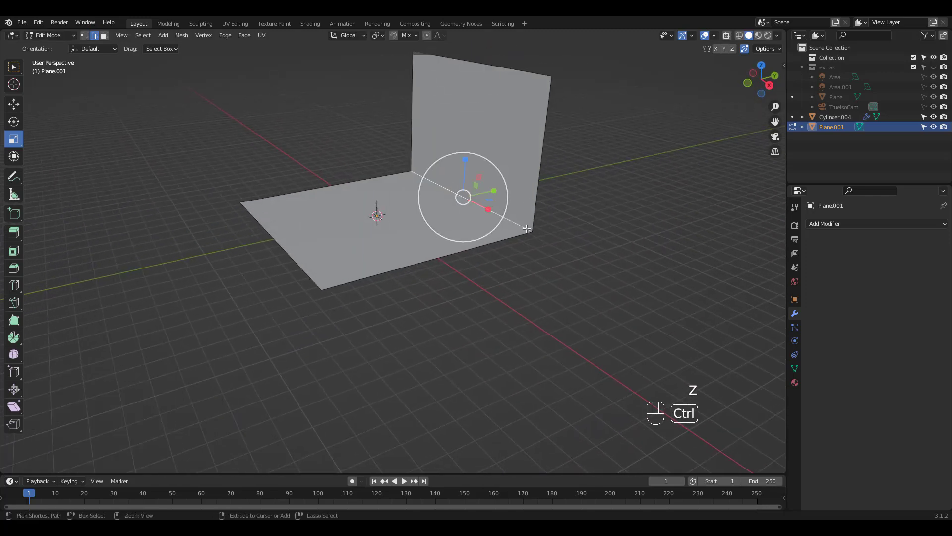
key(ctrl+b)
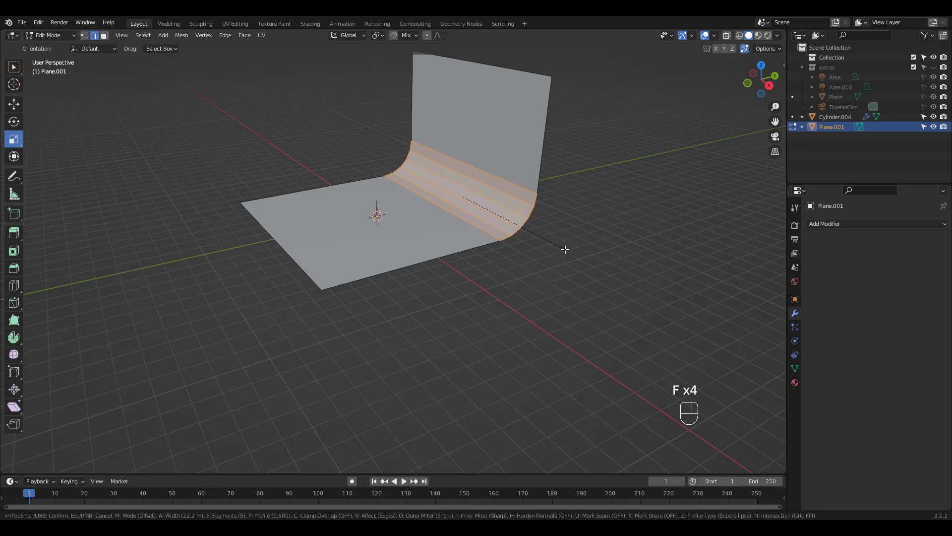
key(Tab)
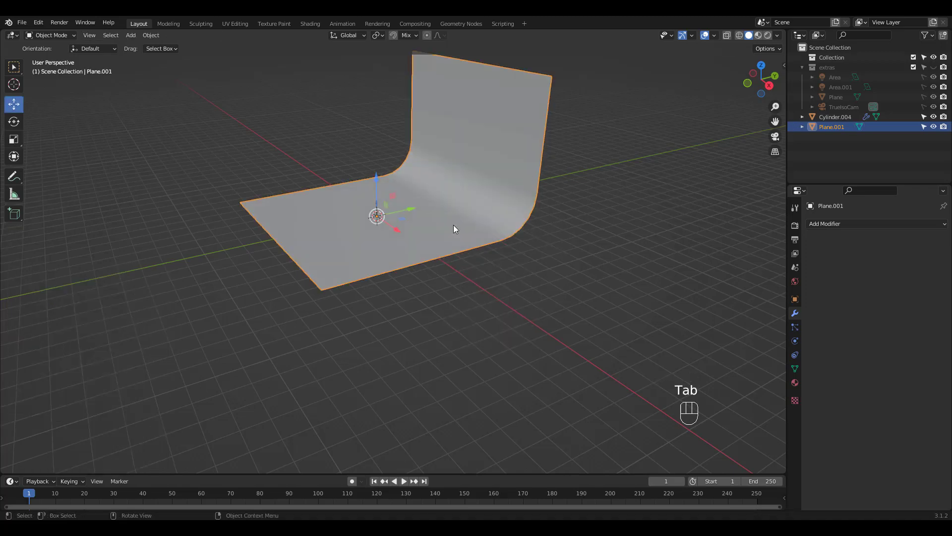
key(KP_1)
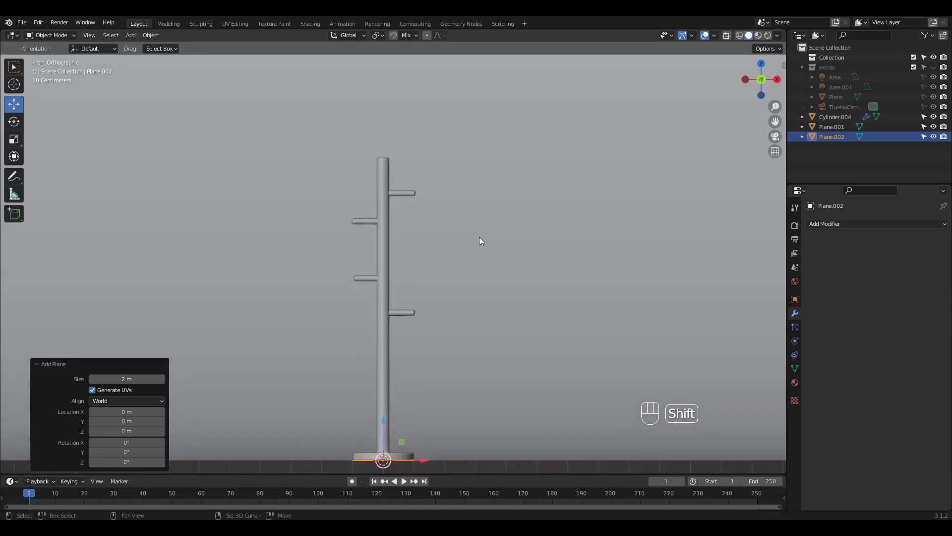
Move the cloth plane to hover just above the pole top beside the hook
drag(382, 458, 383, 109)
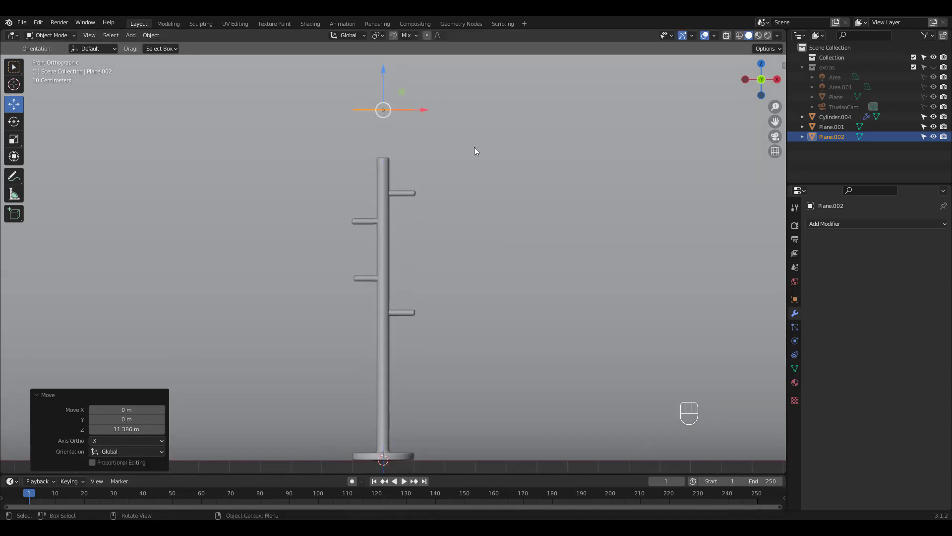
drag(383, 109, 382, 138)
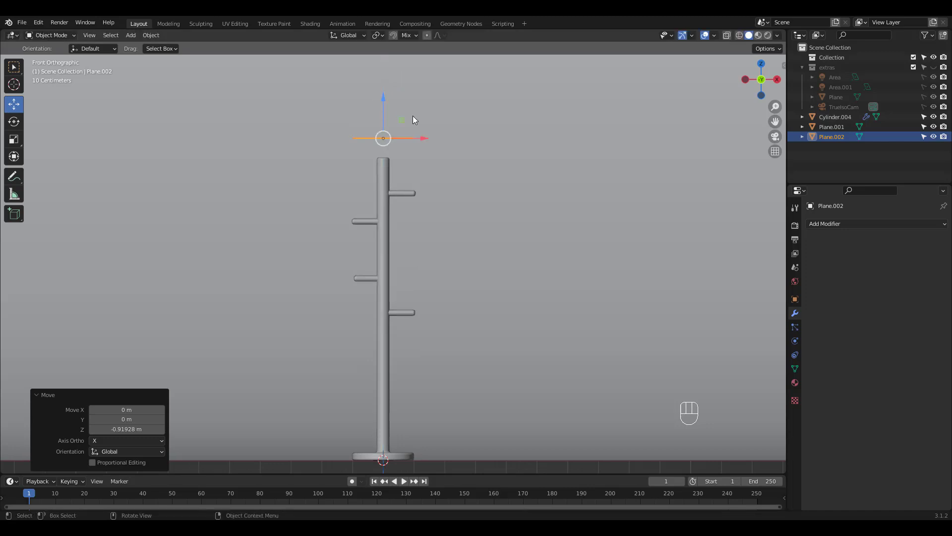
key(KP_Decimal)
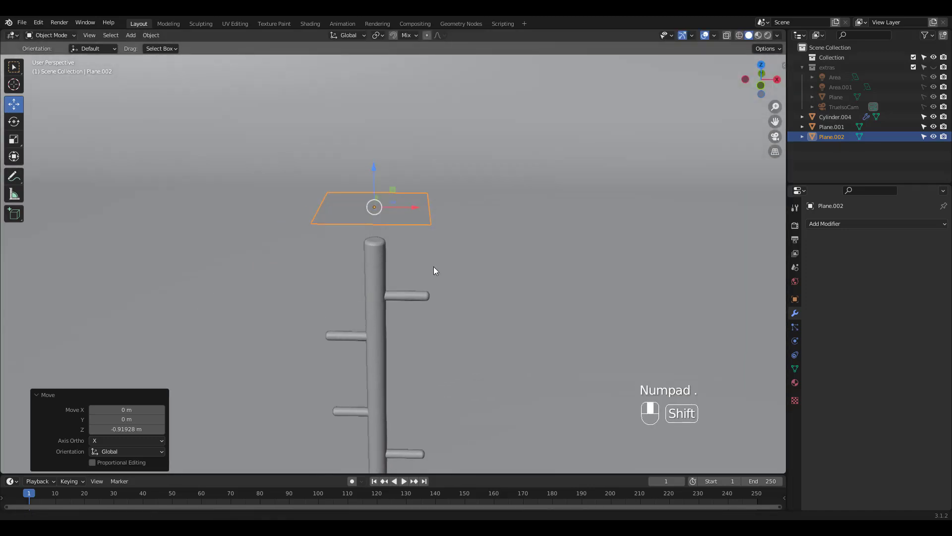
key(Tab)
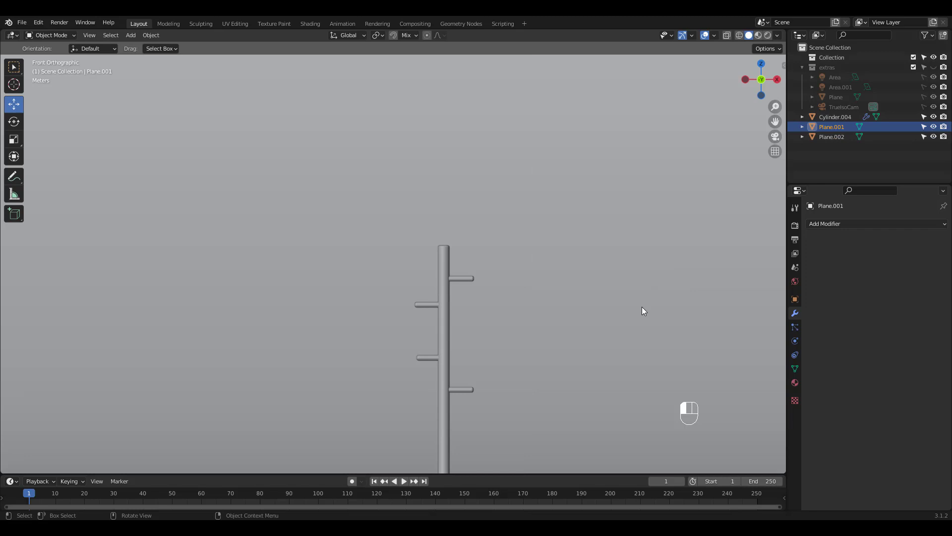
scroll(down, 3)
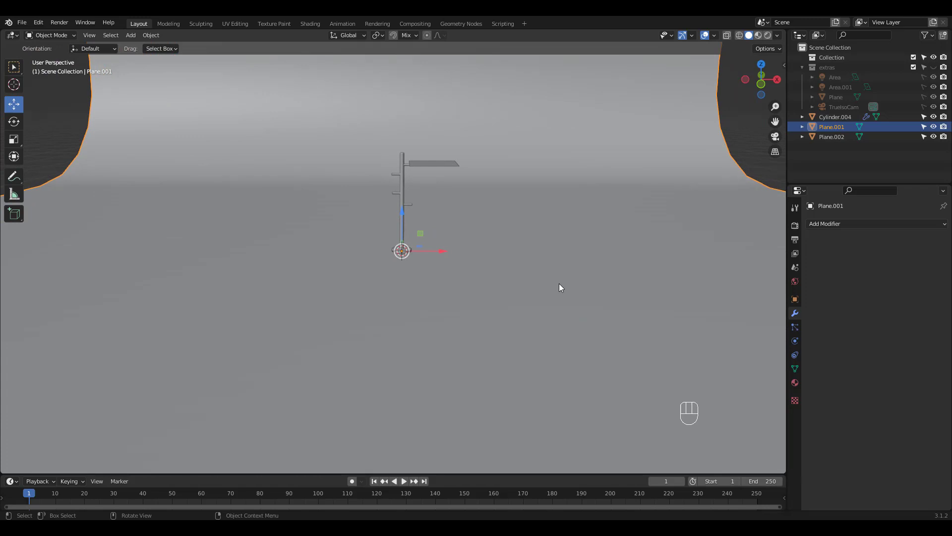
Add Collision physics to the curved backdrop Plane.001
click(795, 341)
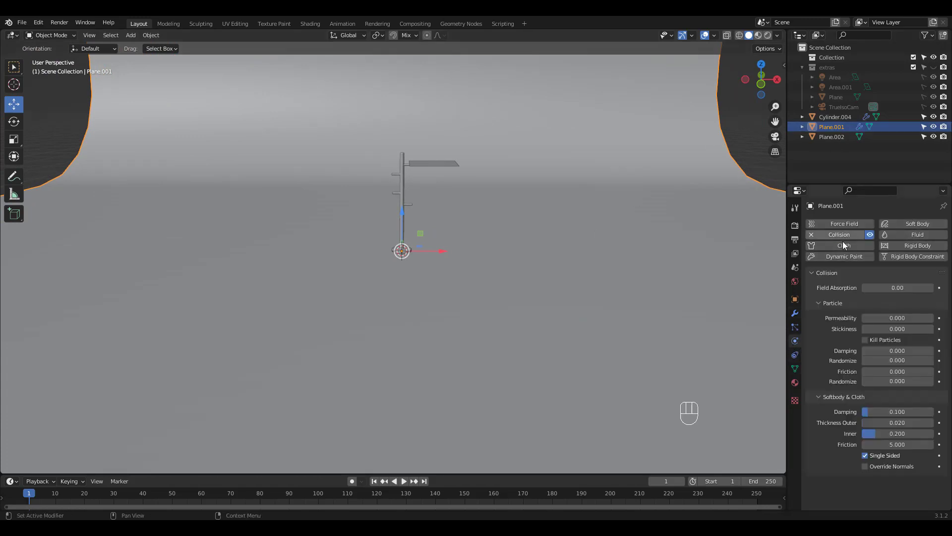
click(836, 117)
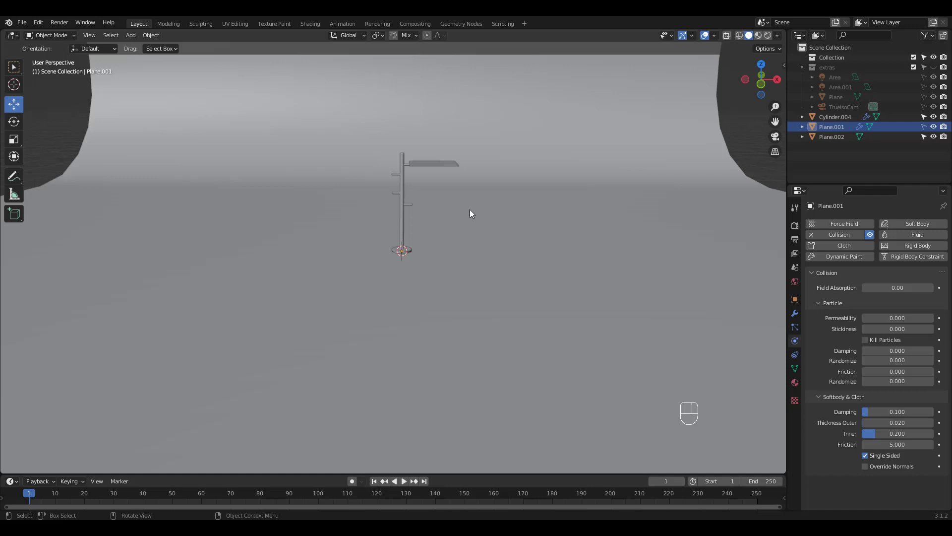
click(430, 163)
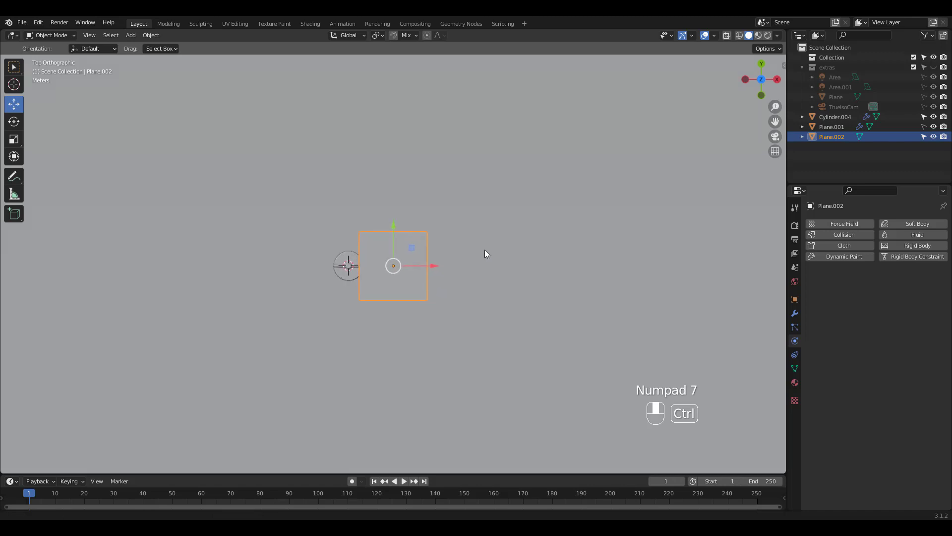
Subdivide the cloth plane and assign its vertices over the hook to vertex group 'Group'
key(Tab)
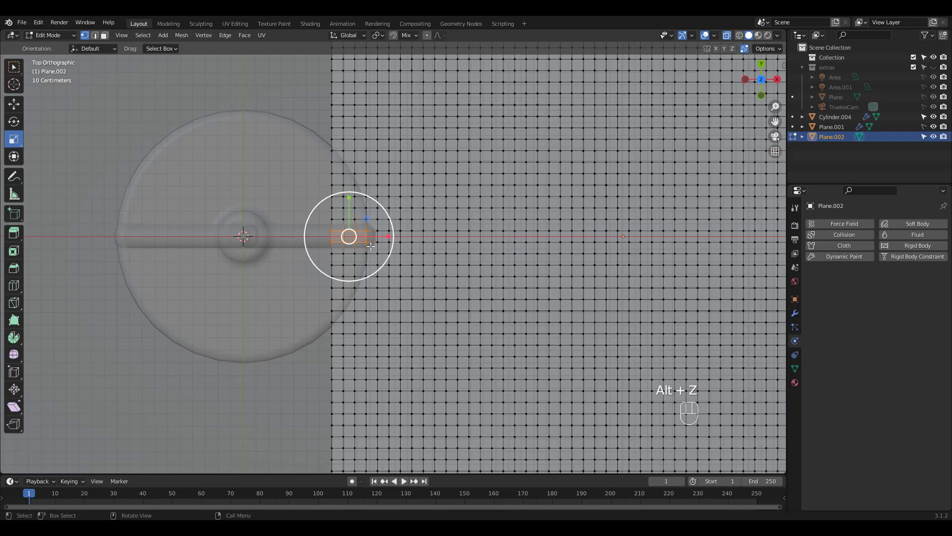
click(794, 368)
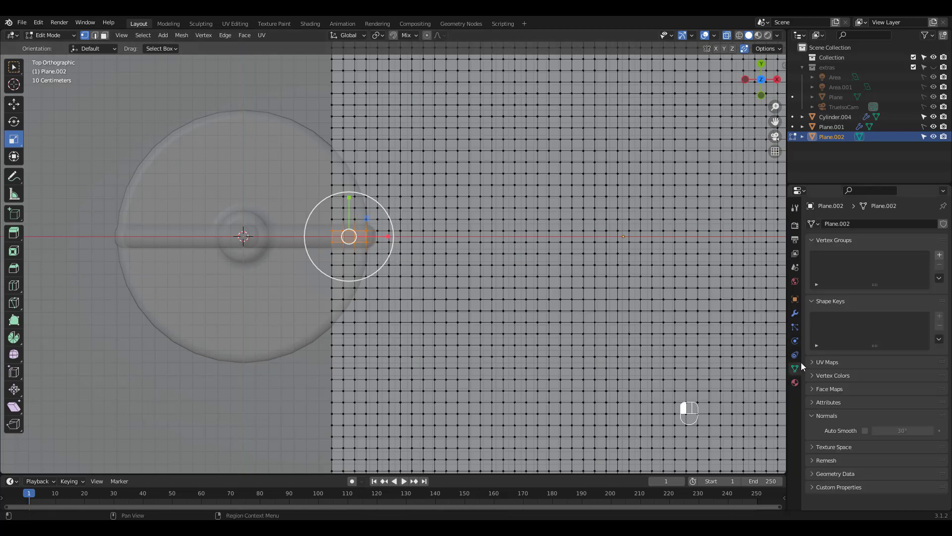
click(938, 255)
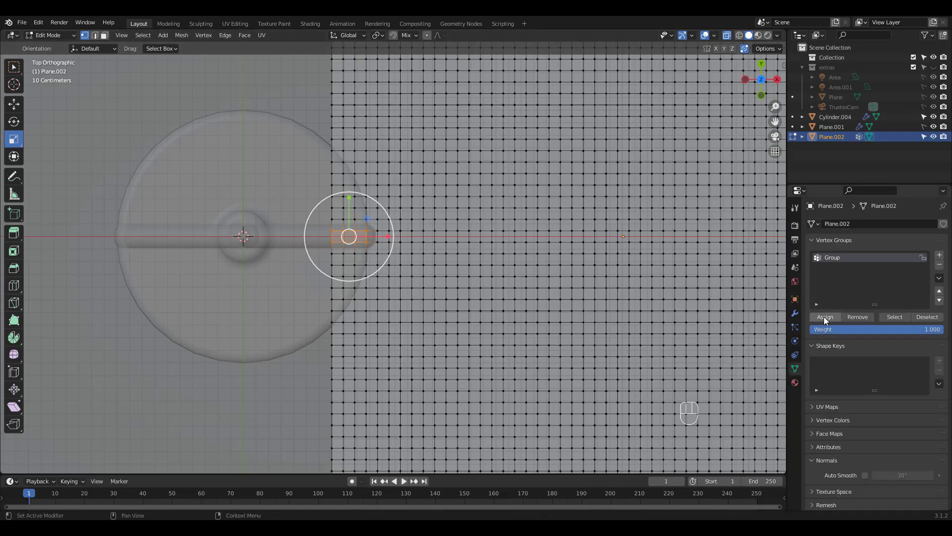
key(Tab)
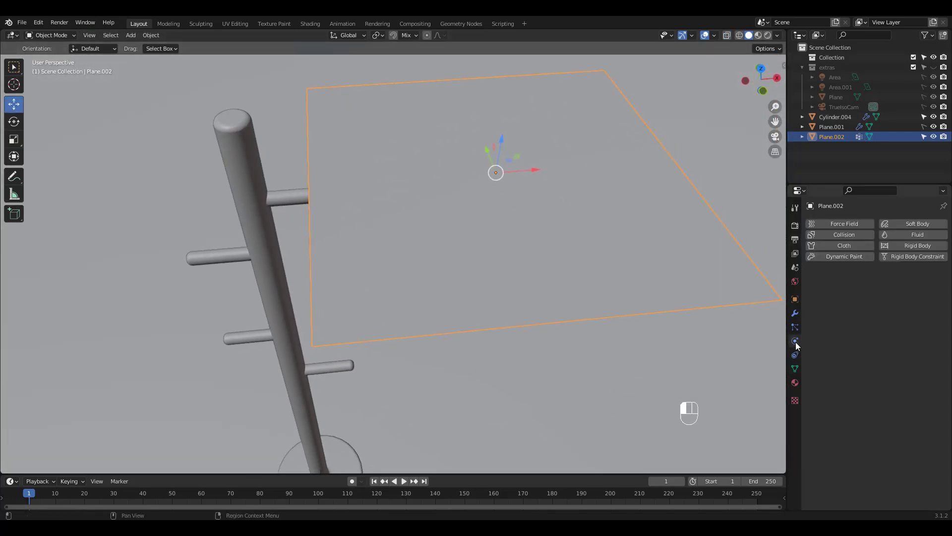
Add Cloth physics pinned by 'Group' and start playing the simulation
click(843, 245)
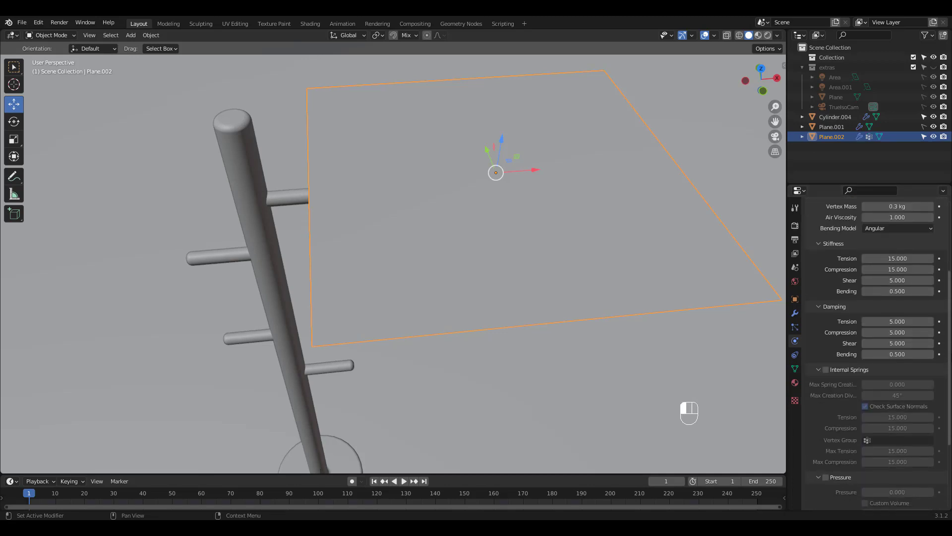
scroll(down, 3)
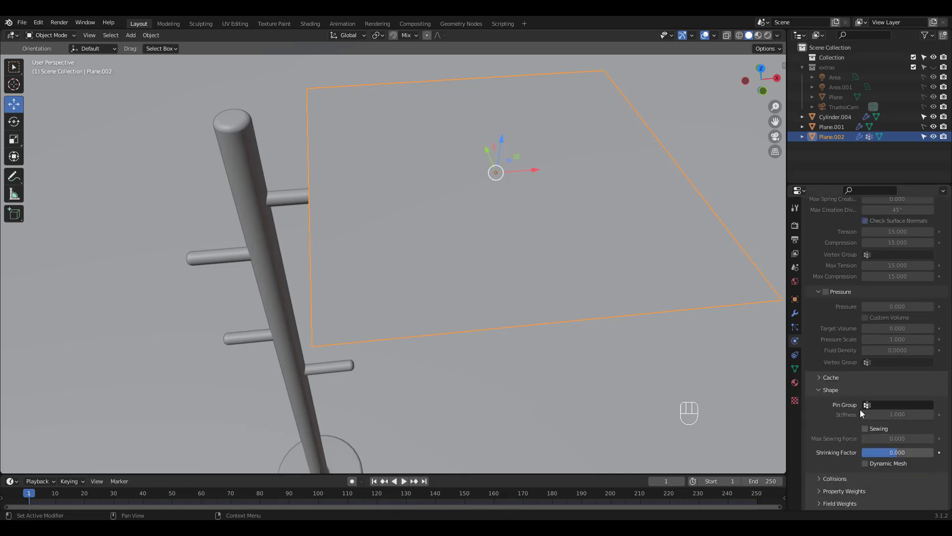
click(895, 405)
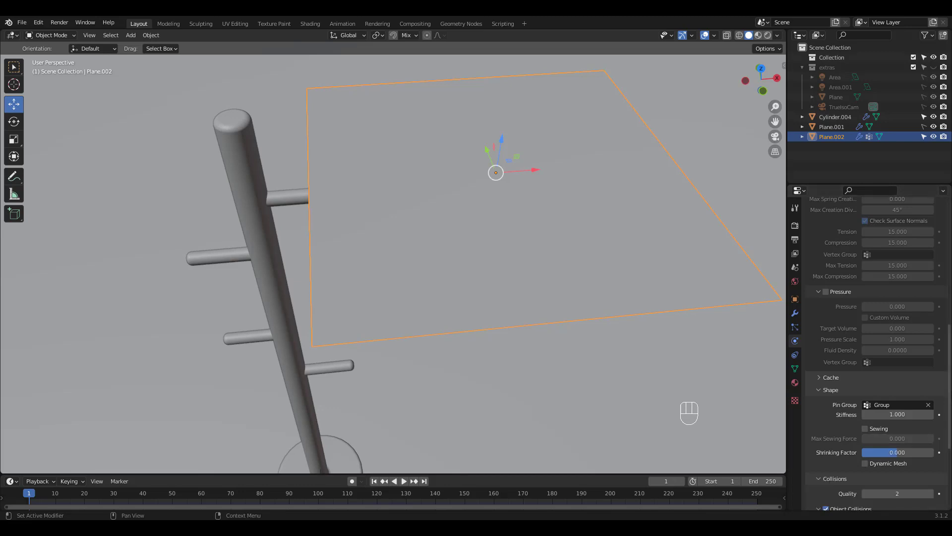
scroll(down, 3)
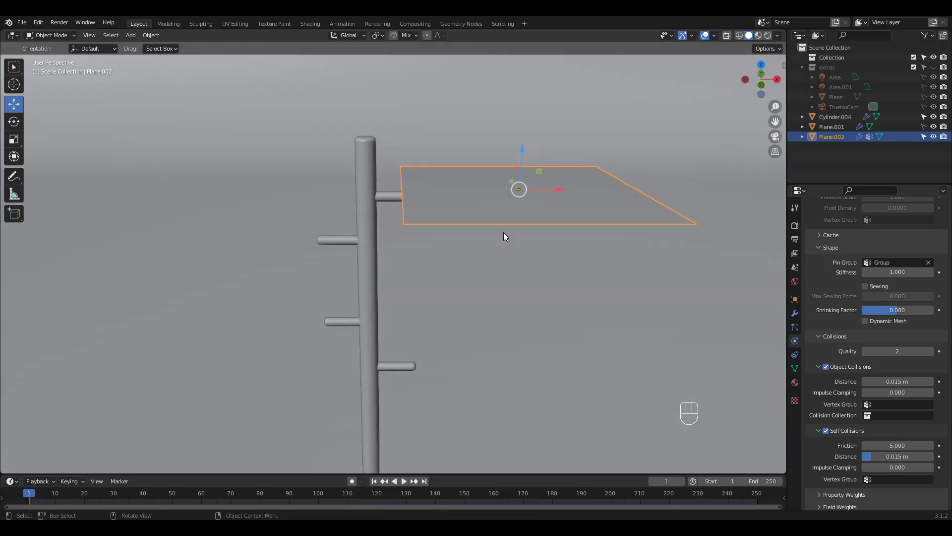
key(space)
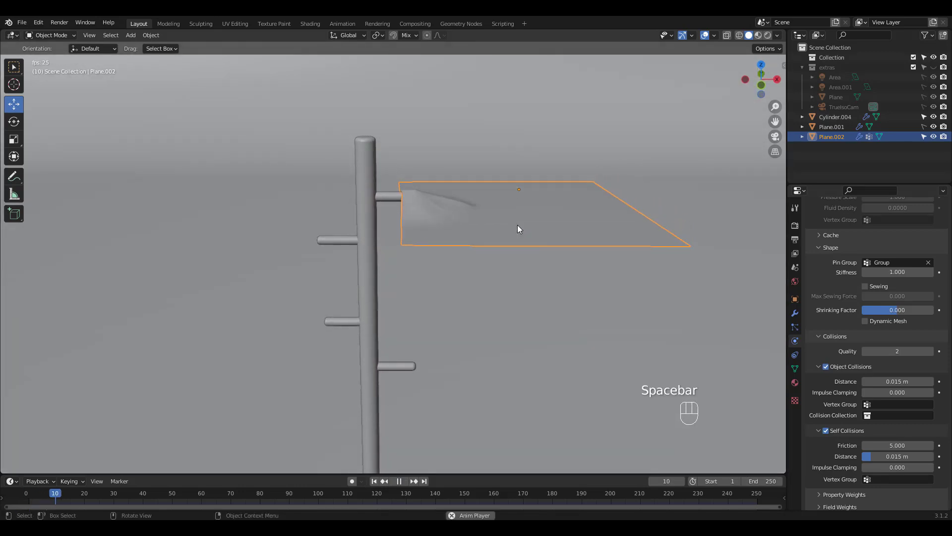
Add a Subdivision Surface modifier to the cloth with Ctrl+2 and replay the drape simulation
key(space)
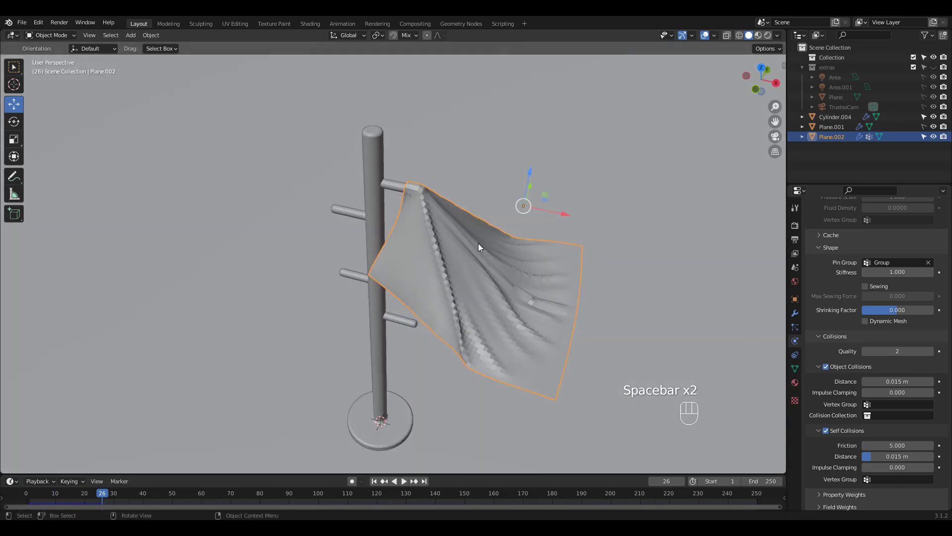
key(ctrl+2)
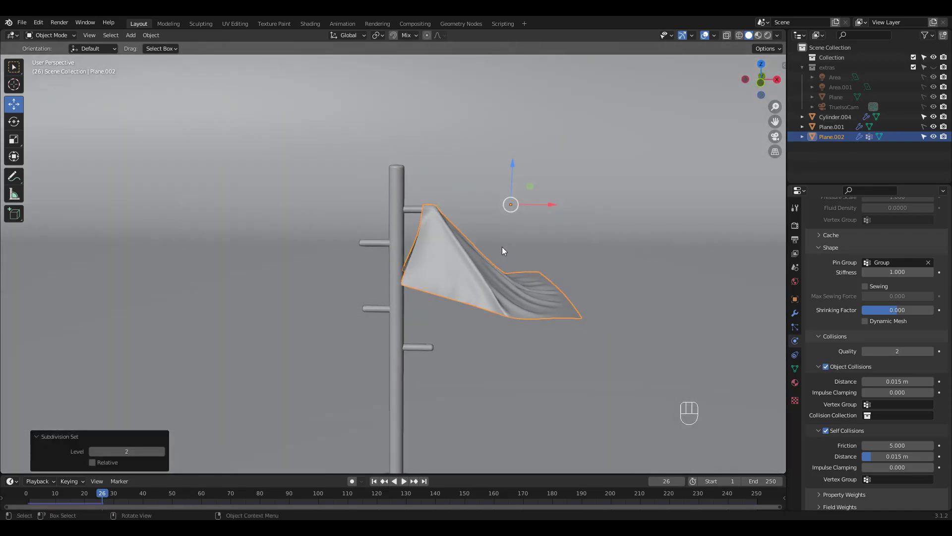
key(space)
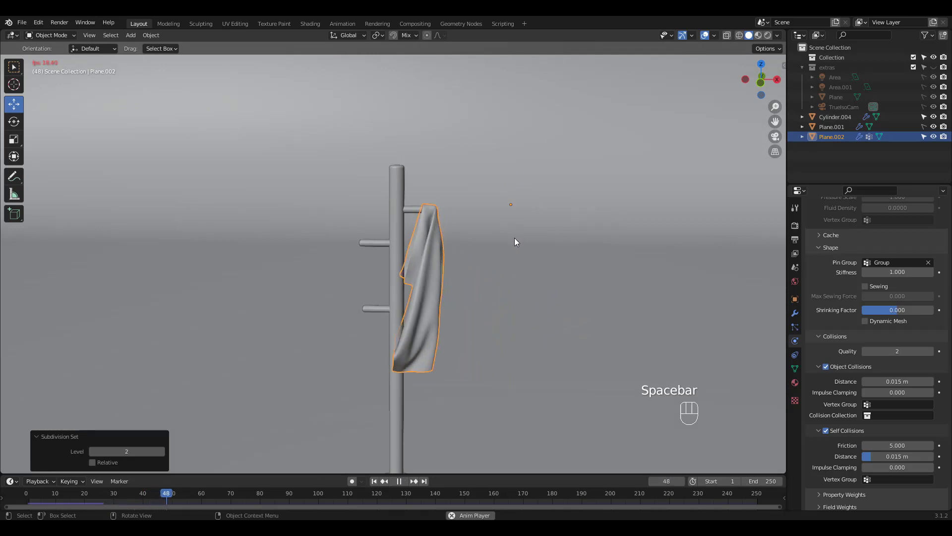
key(space)
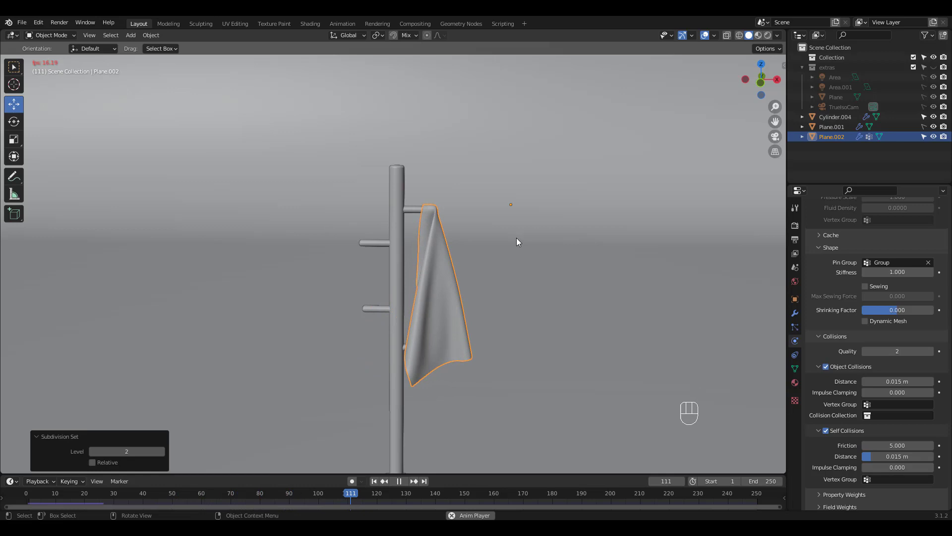
key(space)
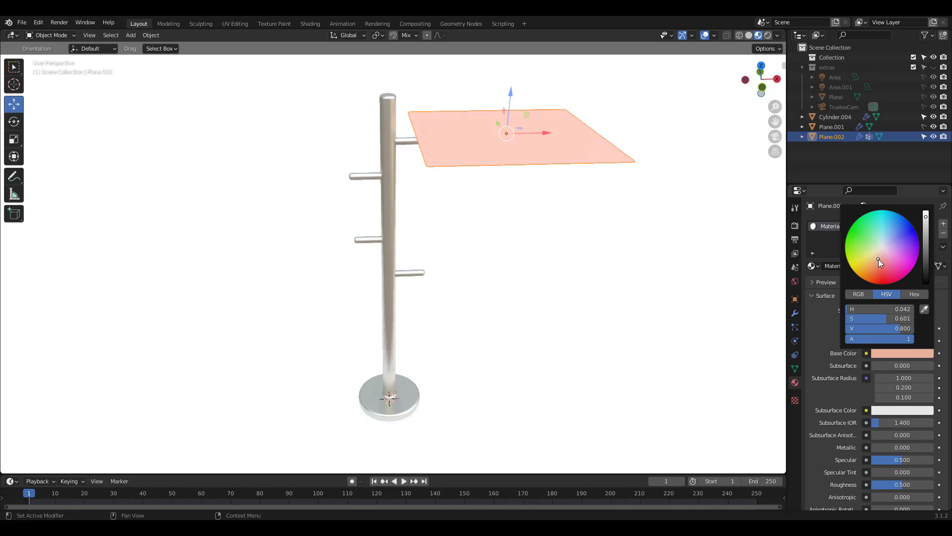
Give the backdrop a dark material and play back the pink cloth draping over the hook
click(832, 126)
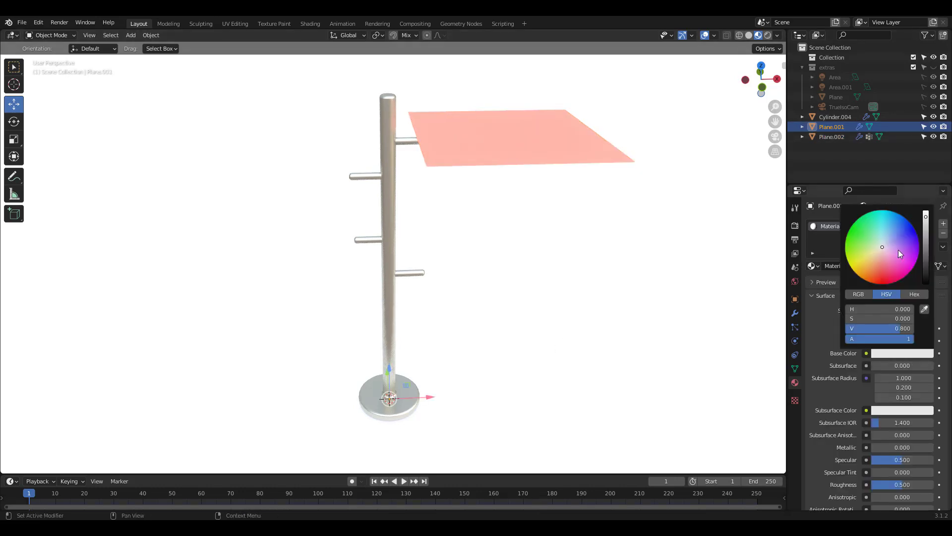
key(space)
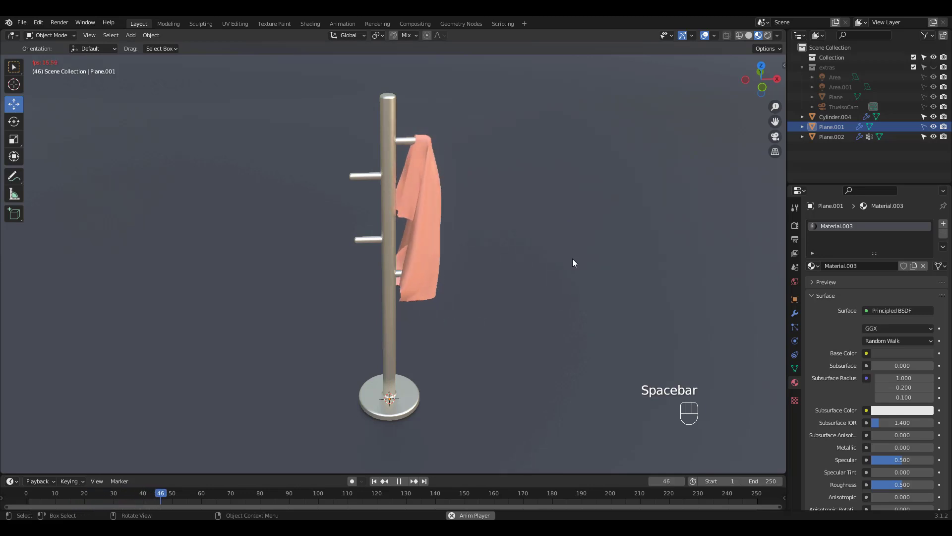
key(space)
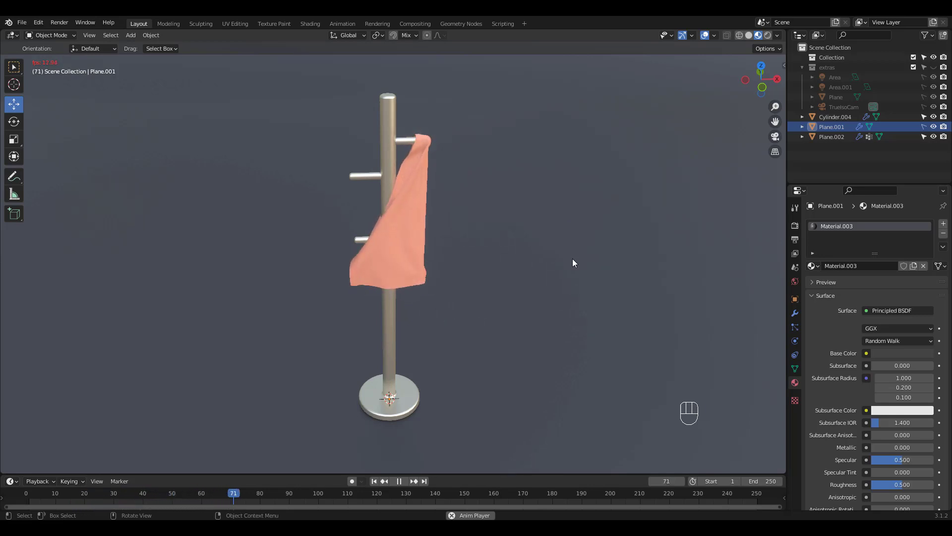